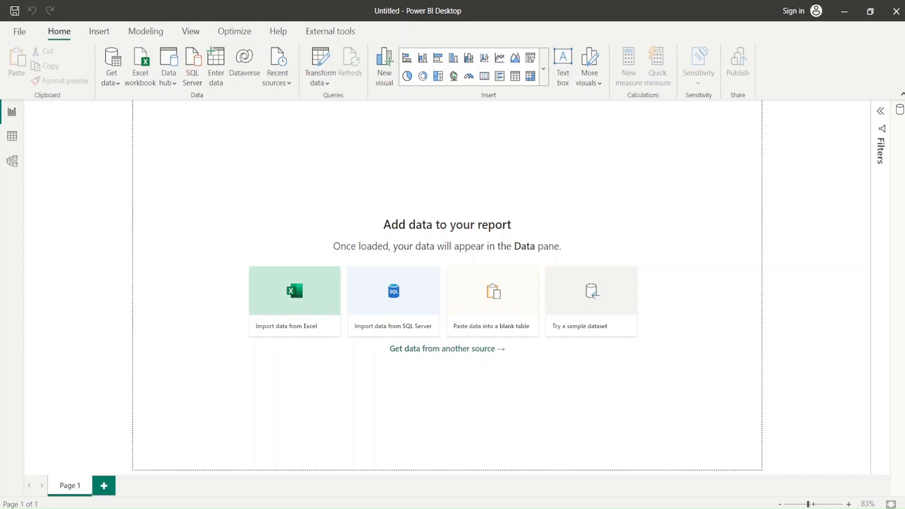
mouse_move(321, 290)
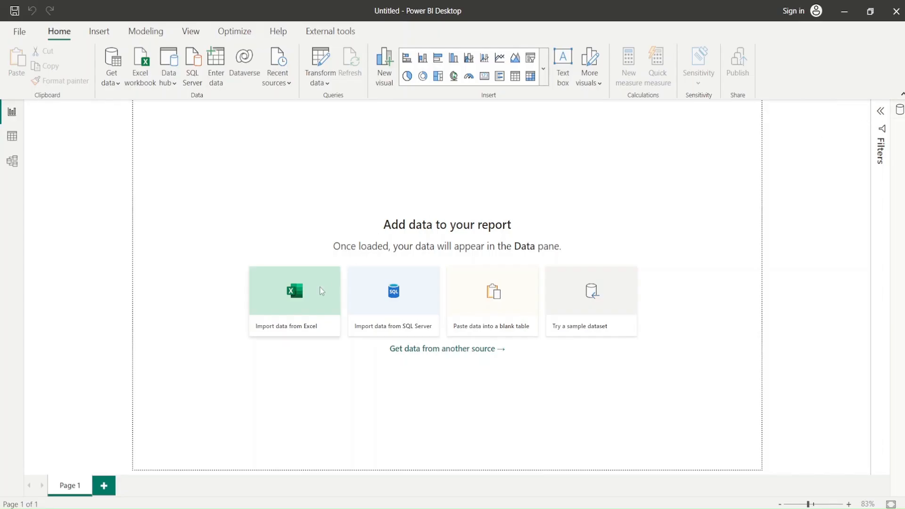
Step: Start an Excel import from the blank report canvas
left_click(294, 301)
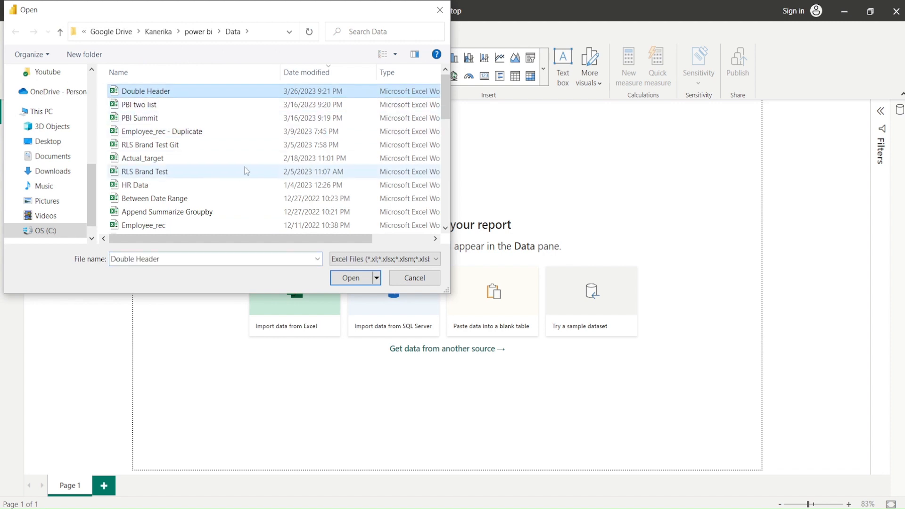
mouse_move(295, 320)
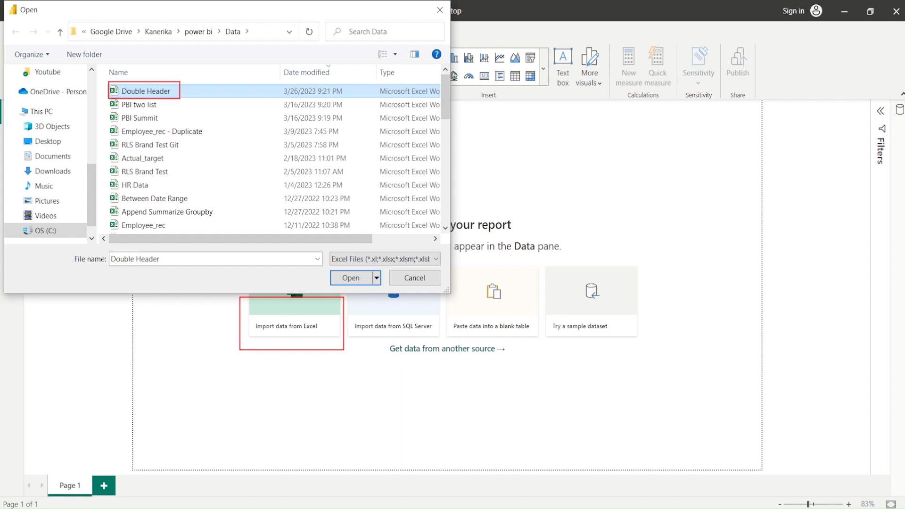
Step: Open Double Header.xlsx and bring up the Navigator preview of Sheet1
left_click(350, 277)
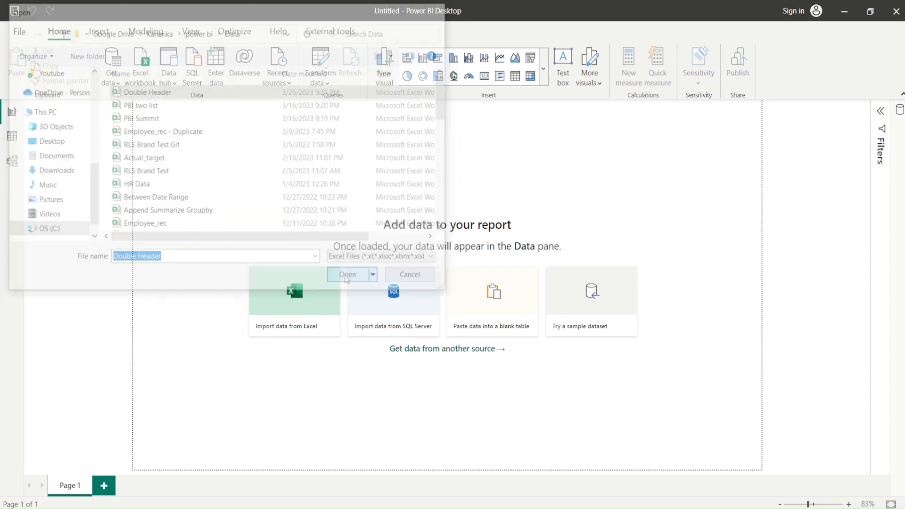
left_click(347, 274)
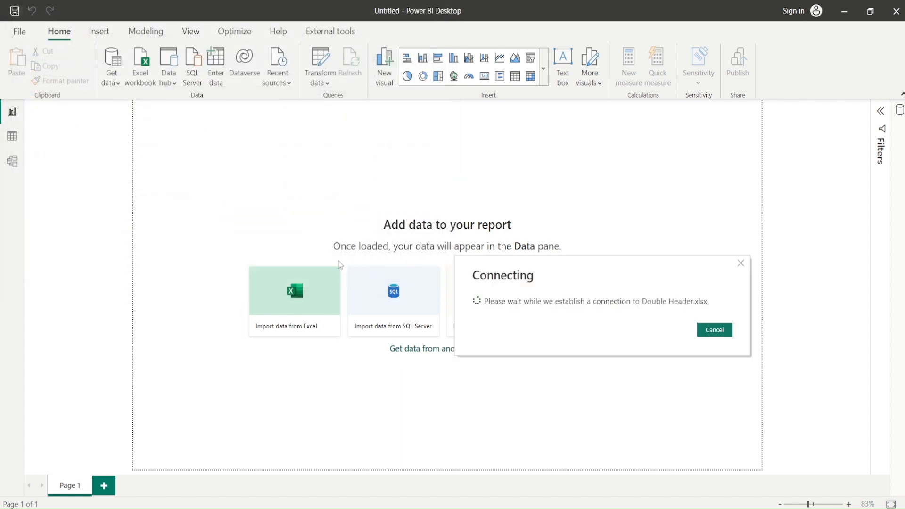
left_click(715, 330)
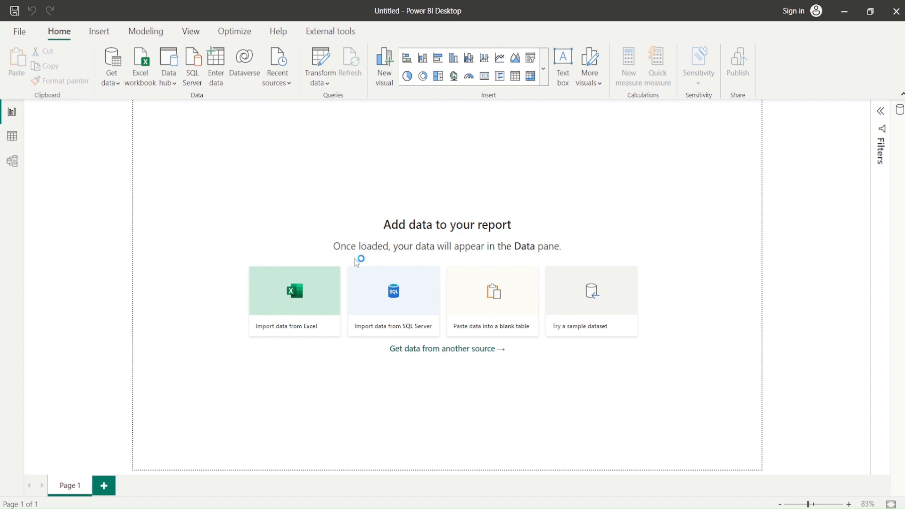
left_click(294, 290)
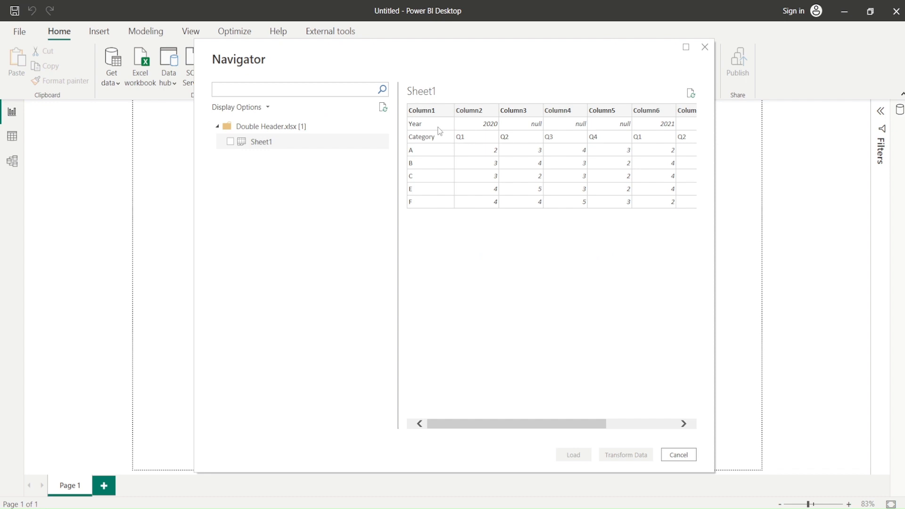
mouse_move(484, 145)
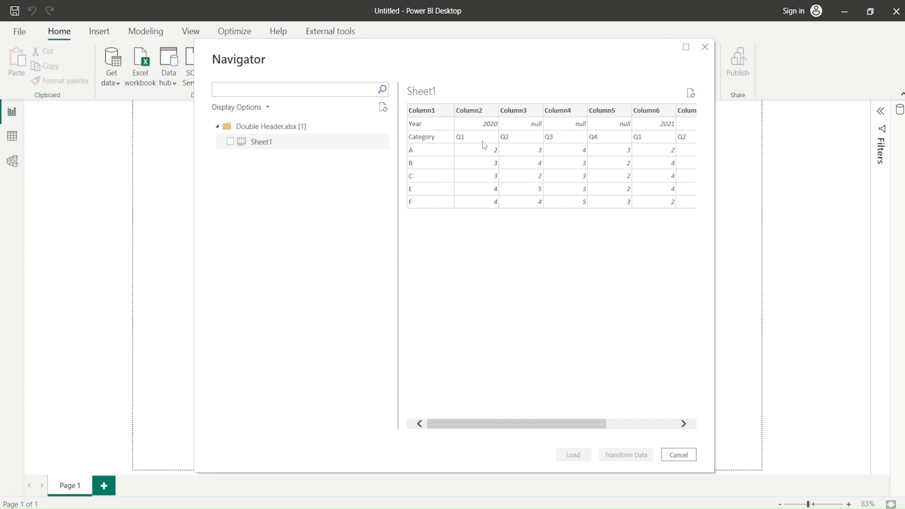
mouse_move(482, 145)
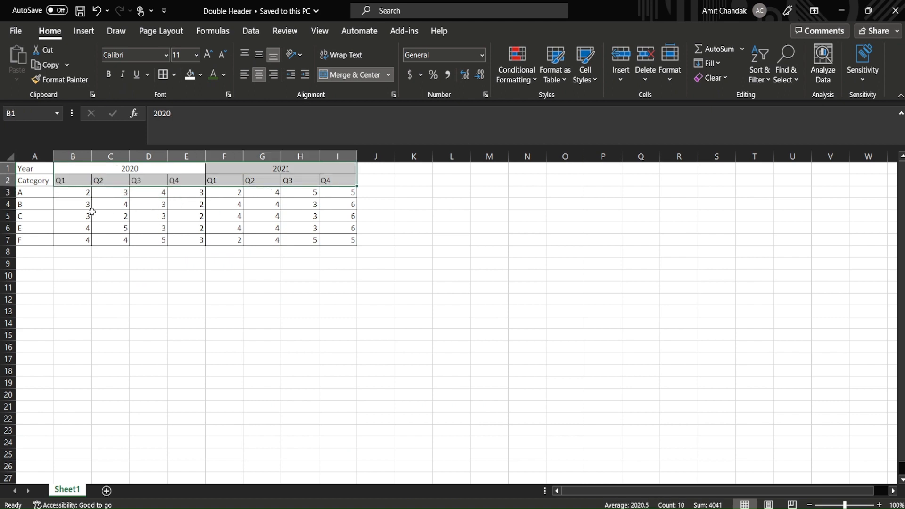
mouse_move(87, 170)
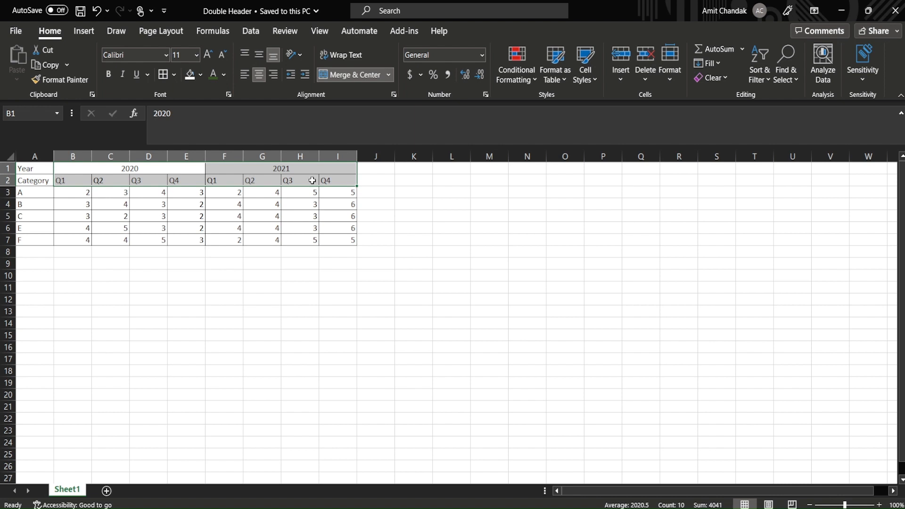
mouse_move(312, 180)
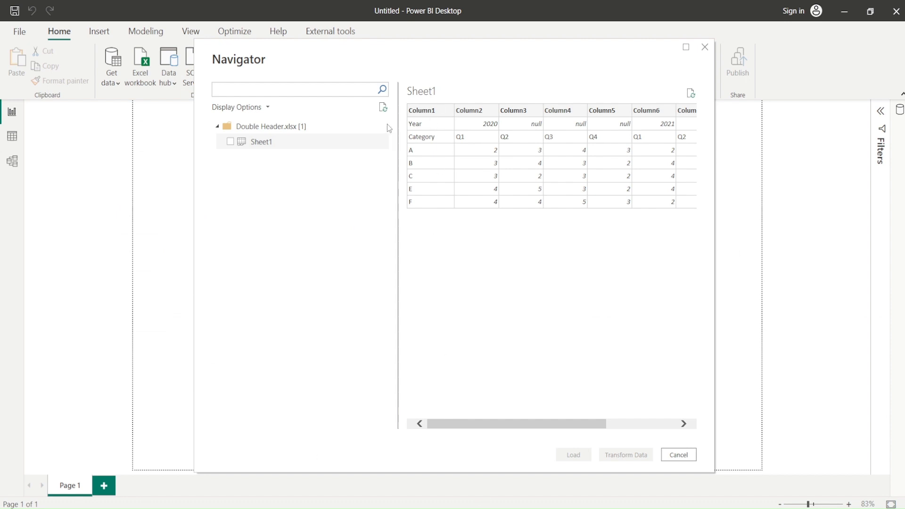
mouse_move(469, 131)
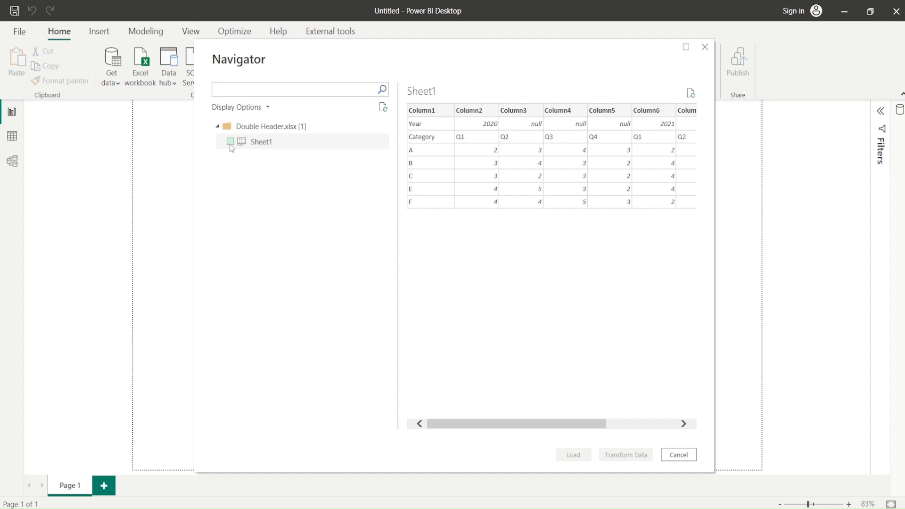
Step: Tick Sheet1 in the Navigator for transforming in the query editor
left_click(230, 142)
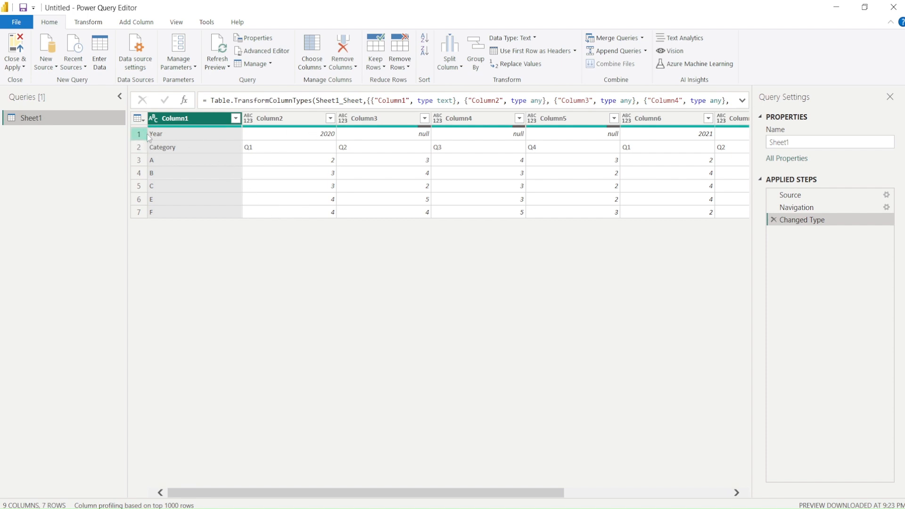
Step: Promote the Year row to column headers, giving Year, 2020, 2021 columns
left_click(138, 147)
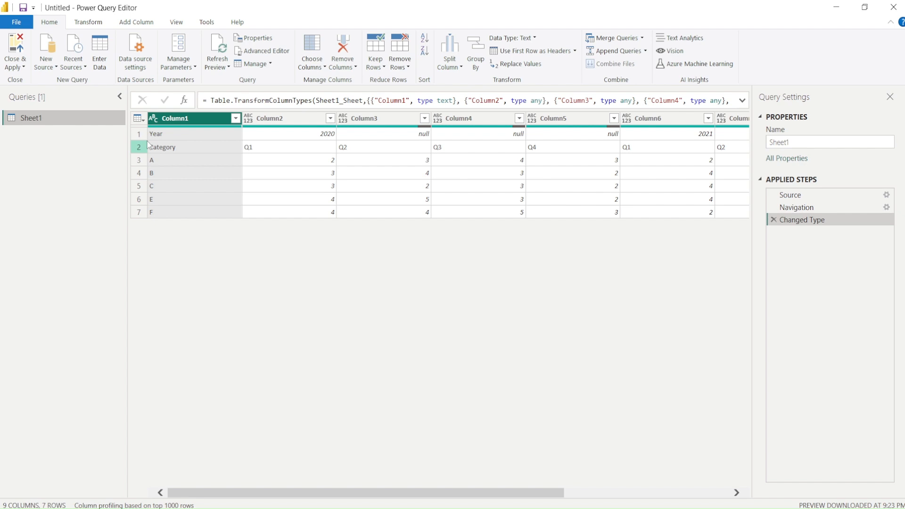
left_click(138, 133)
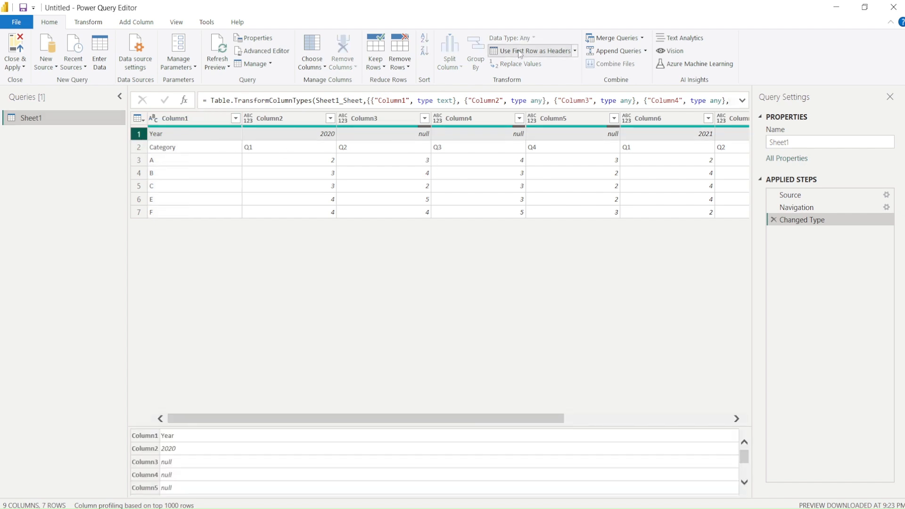
left_click(528, 50)
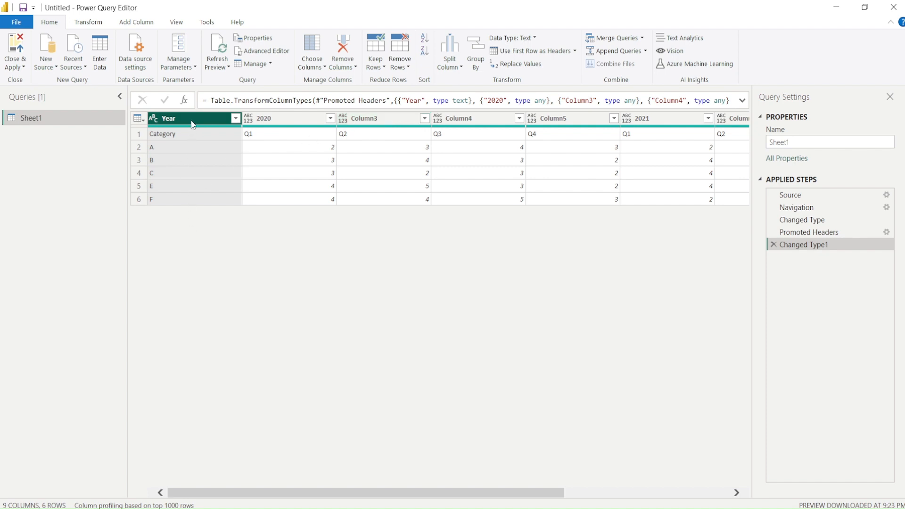
mouse_move(125, 32)
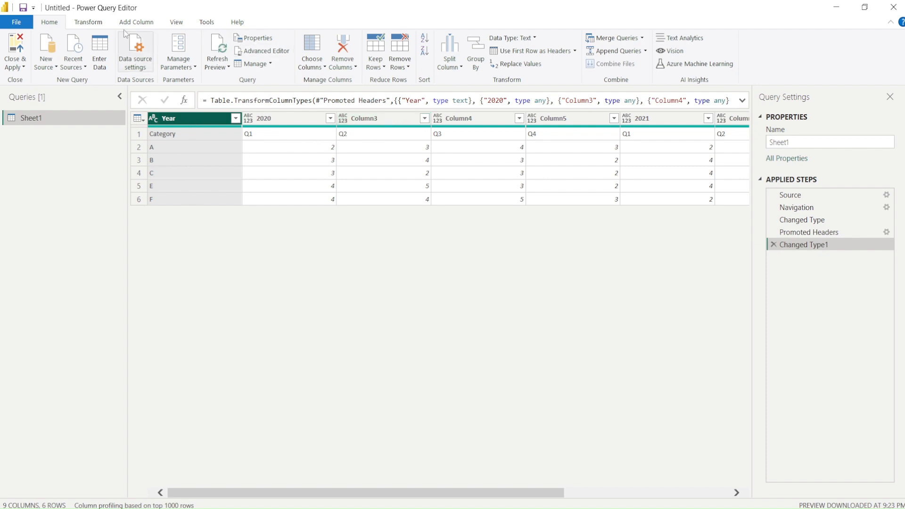
Step: Unpivot the columns other than Year into Attribute and Value, giving 48 rows
left_click(88, 21)
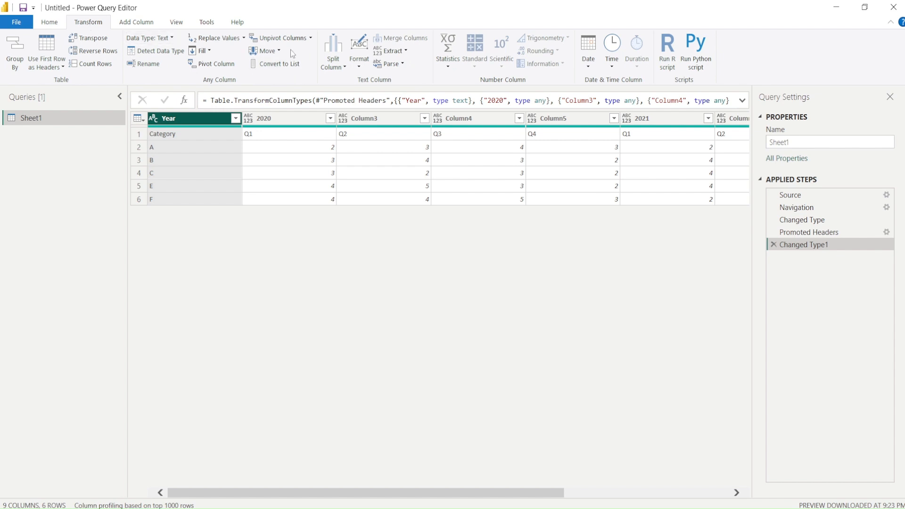
left_click(310, 38)
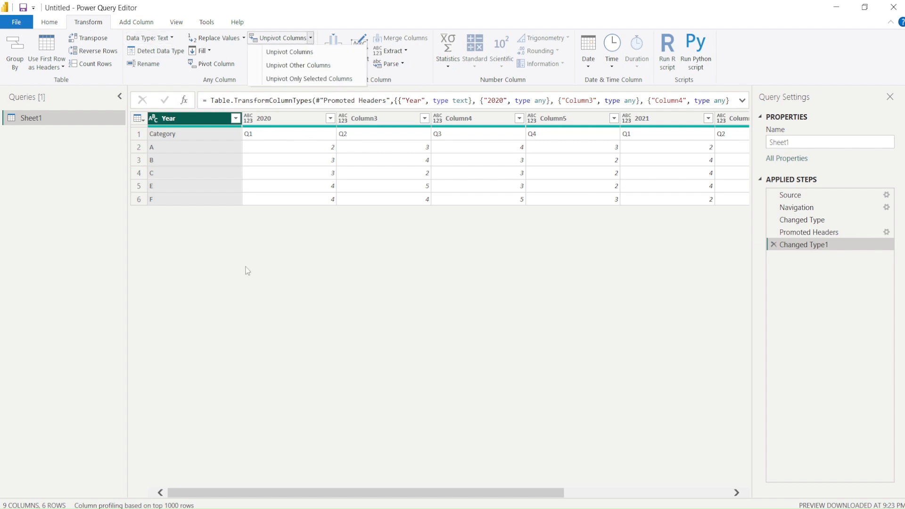
mouse_move(247, 268)
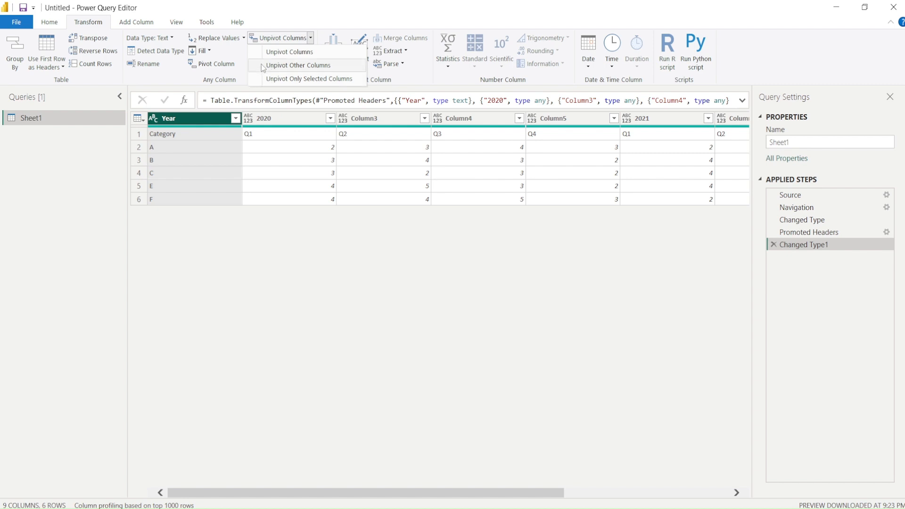
mouse_move(300, 65)
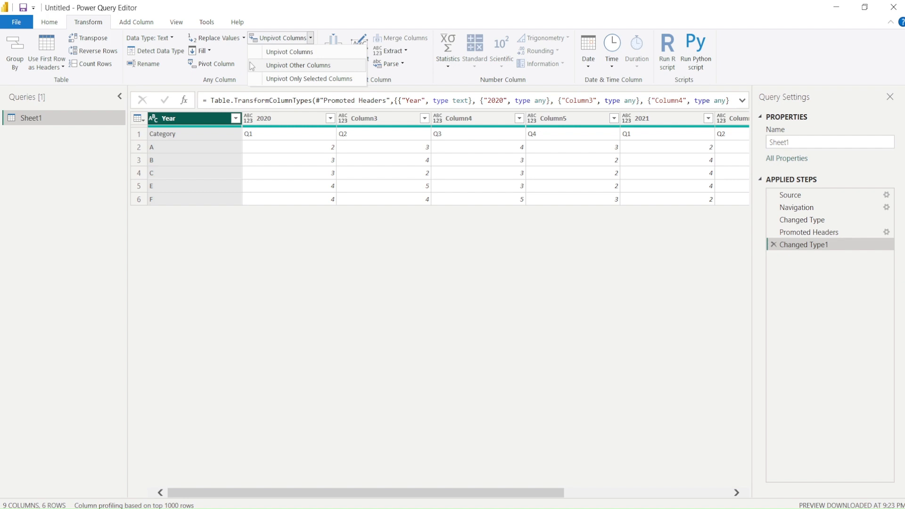
mouse_move(298, 65)
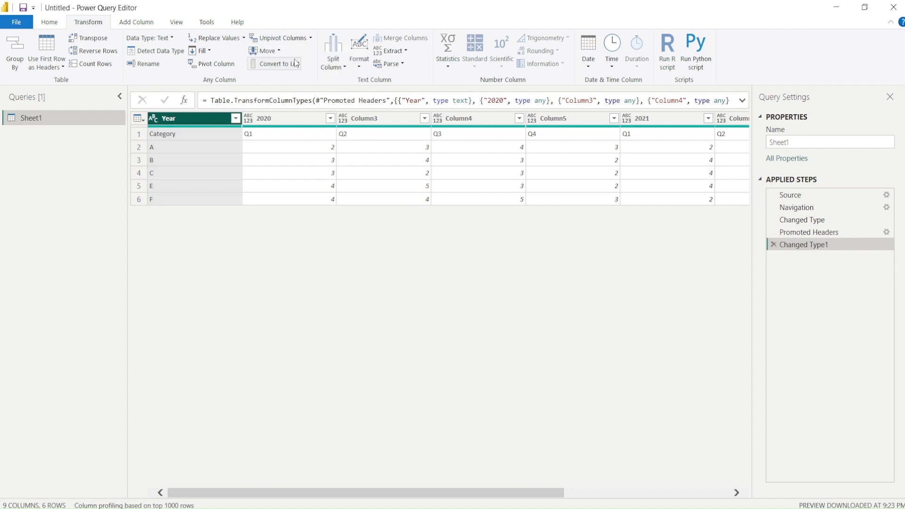
left_click(280, 38)
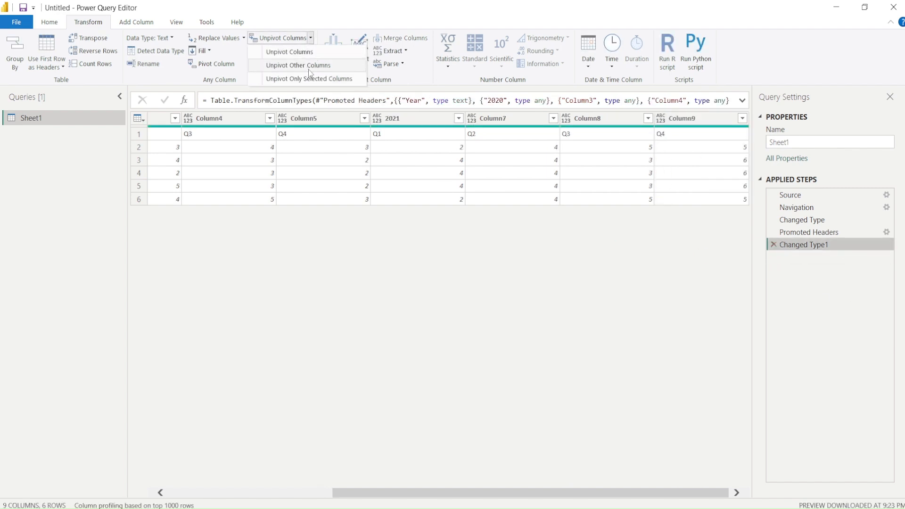
left_click(299, 65)
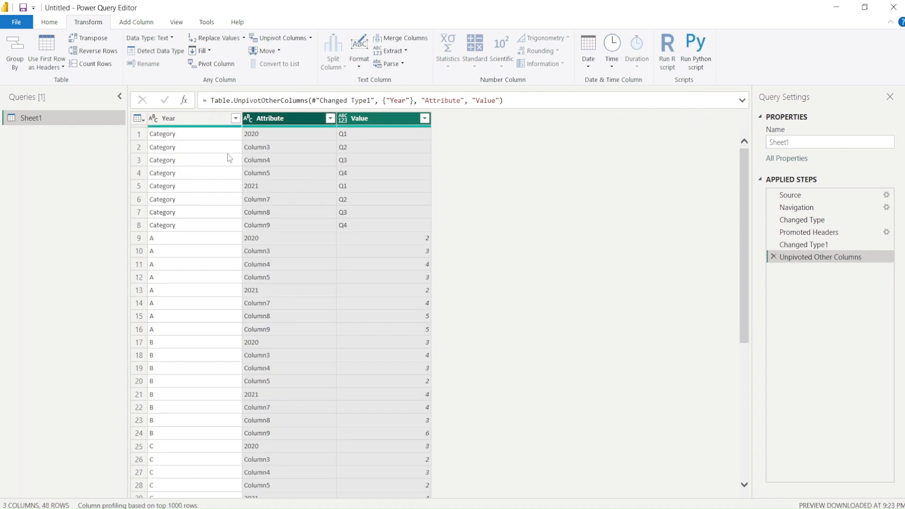
mouse_move(358, 219)
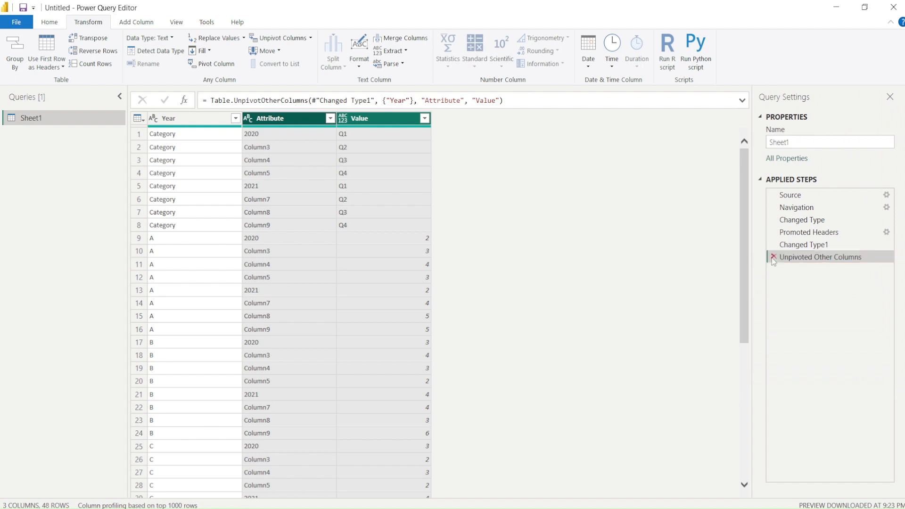
Step: Delete the Unpivoted Other Columns step to roll the query back
left_click(773, 256)
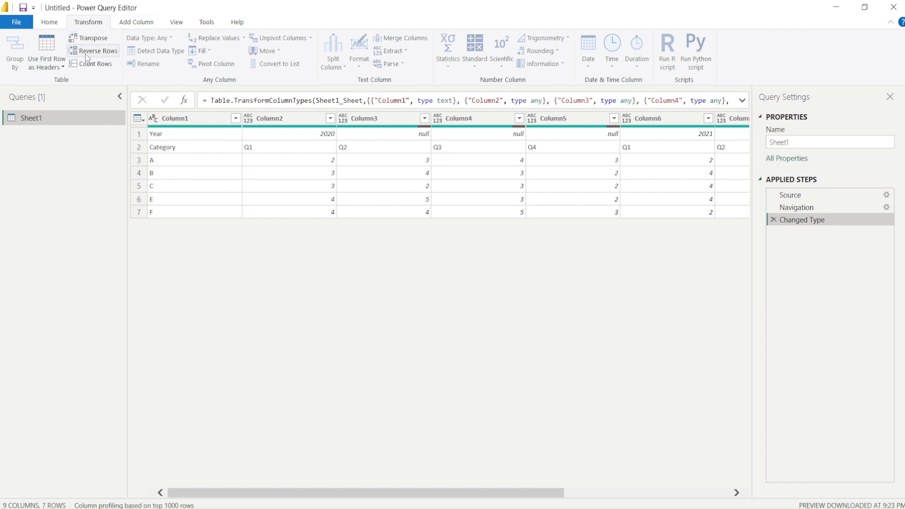
Step: Transpose the table so years and quarters run down the rows
left_click(93, 38)
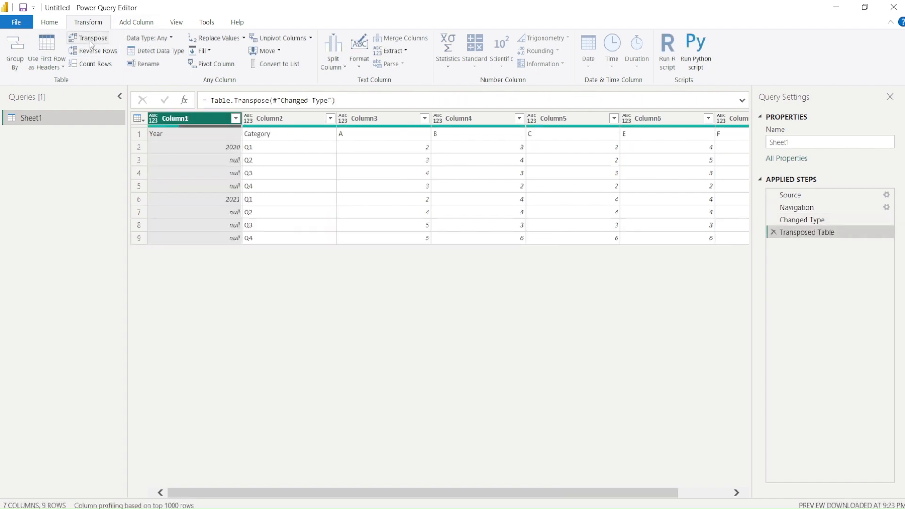
mouse_move(279, 270)
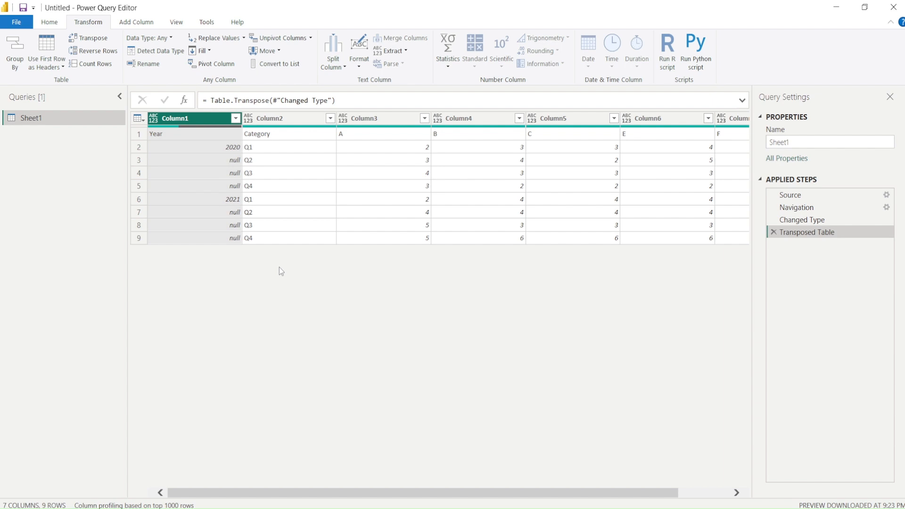
mouse_move(733, 242)
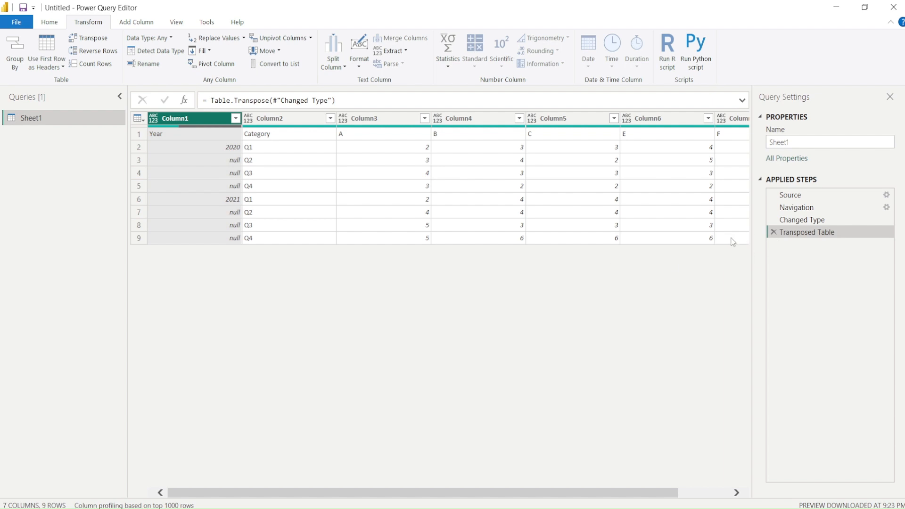
mouse_move(225, 162)
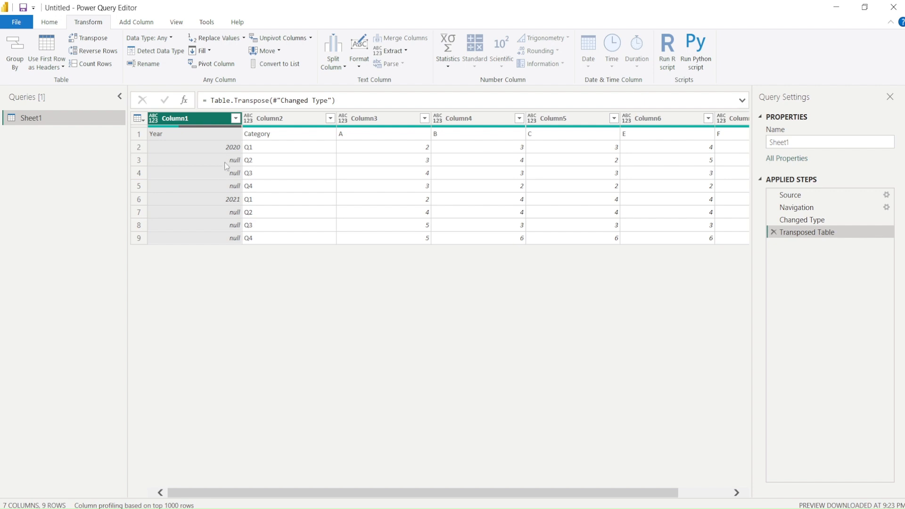
mouse_move(280, 212)
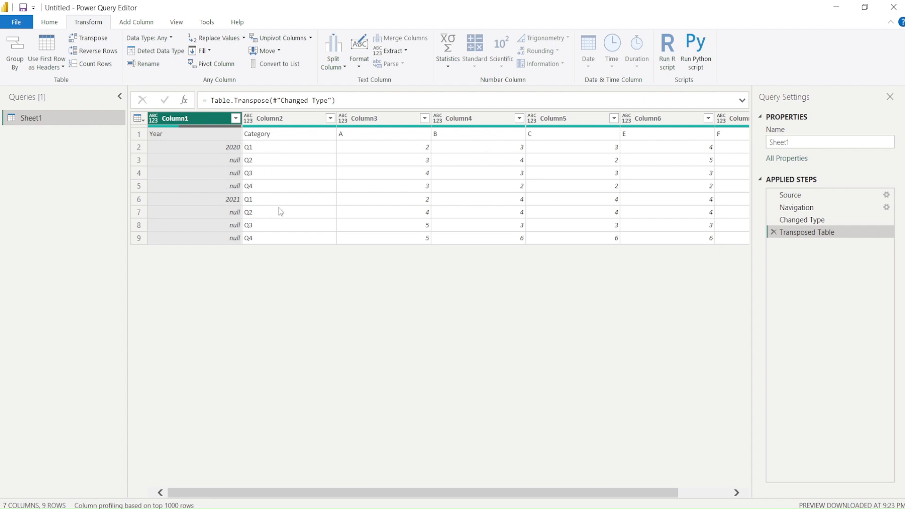
mouse_move(198, 150)
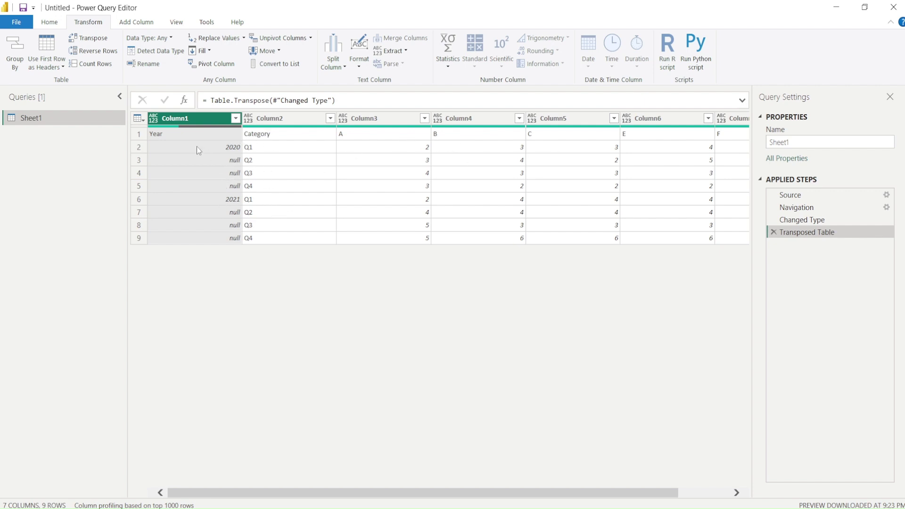
mouse_move(198, 230)
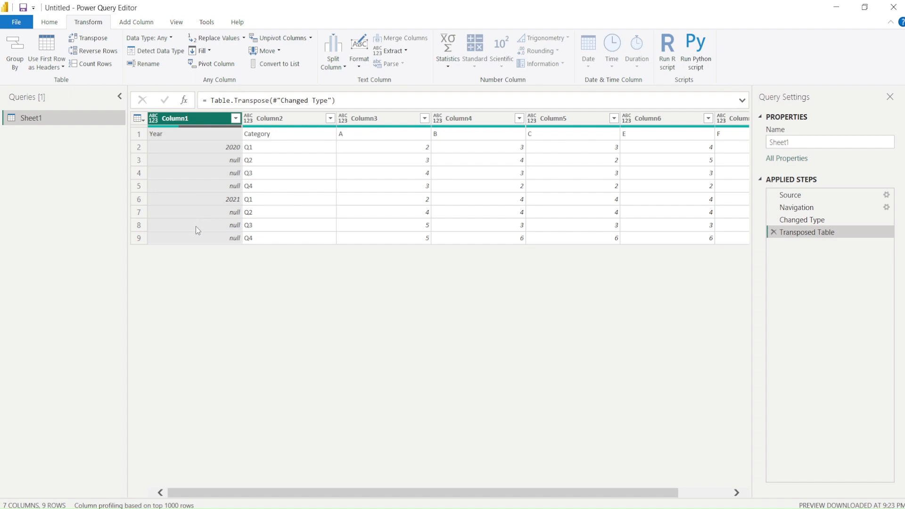
mouse_move(279, 128)
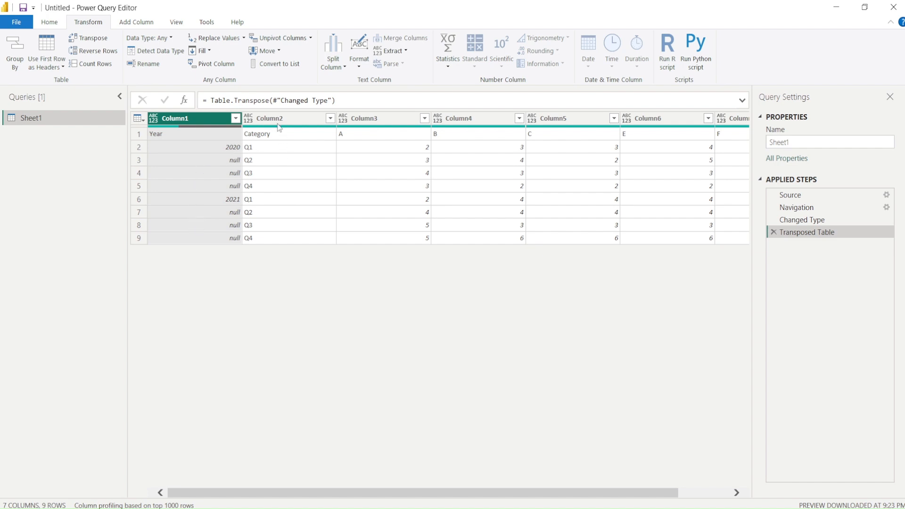
mouse_move(248, 90)
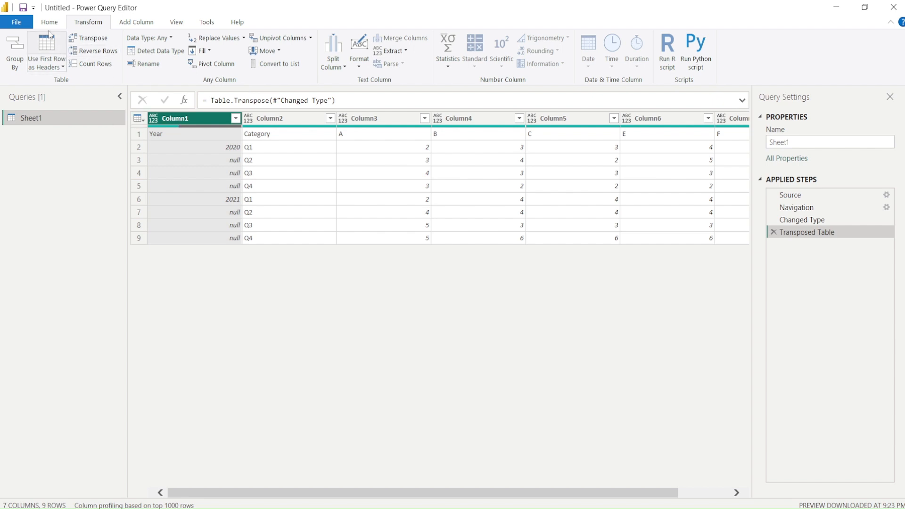
Step: Promote the transposed first row to headers Year, Category, A–F
left_click(50, 22)
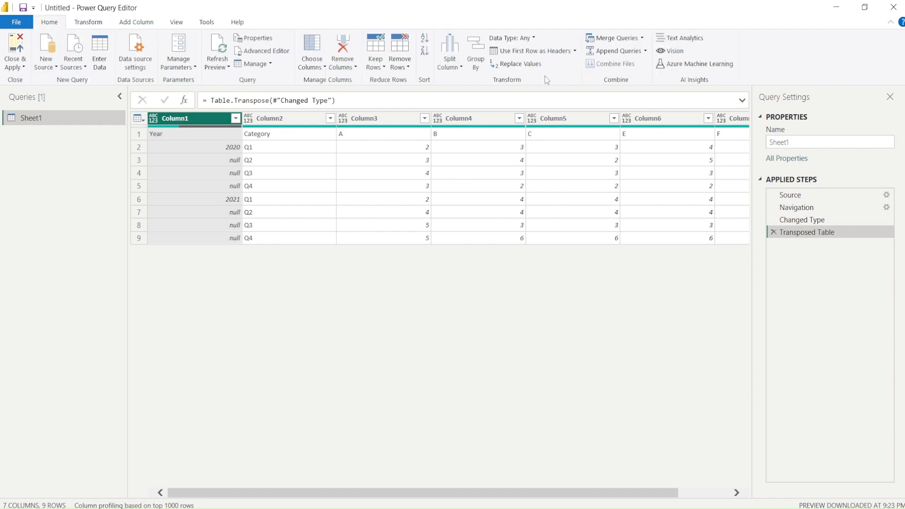
mouse_move(529, 51)
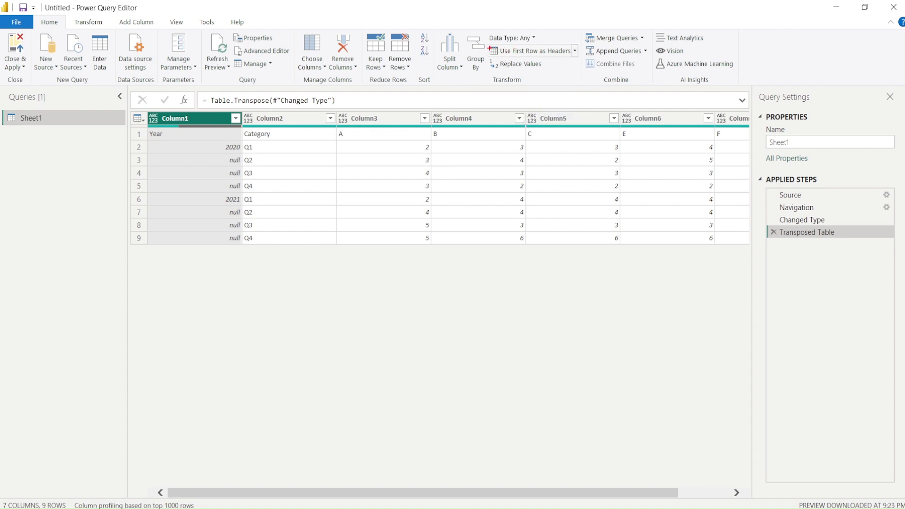
mouse_move(528, 50)
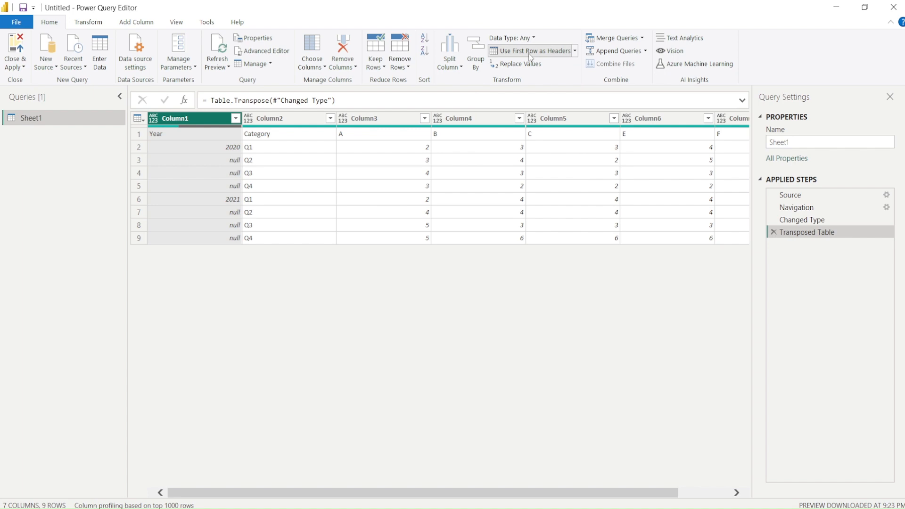
left_click(531, 51)
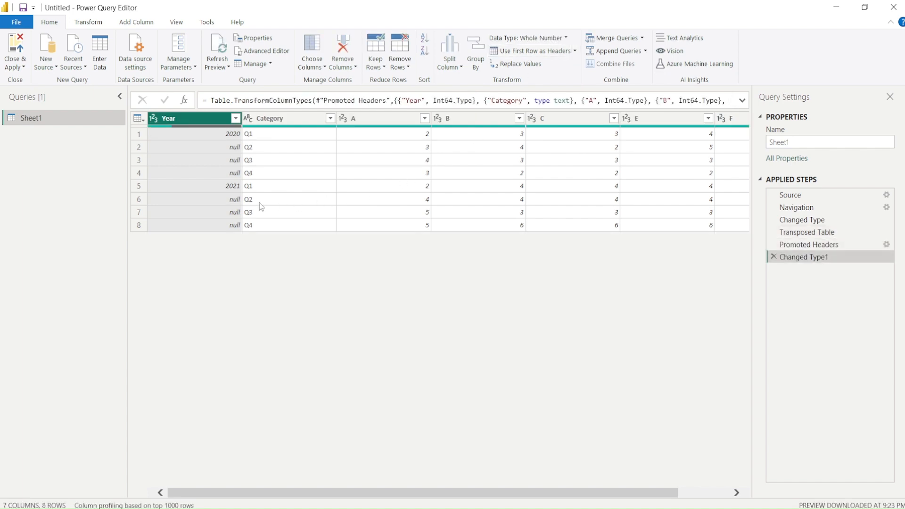
mouse_move(233, 198)
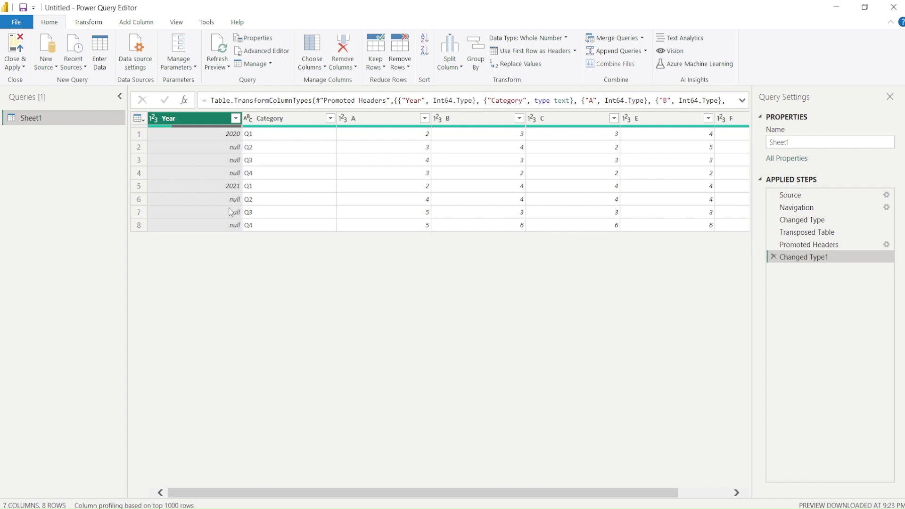
mouse_move(230, 227)
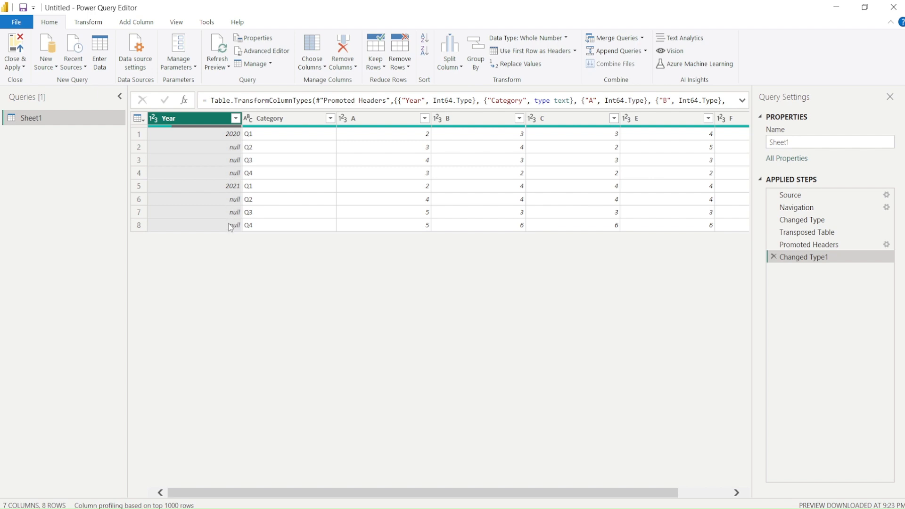
mouse_move(225, 153)
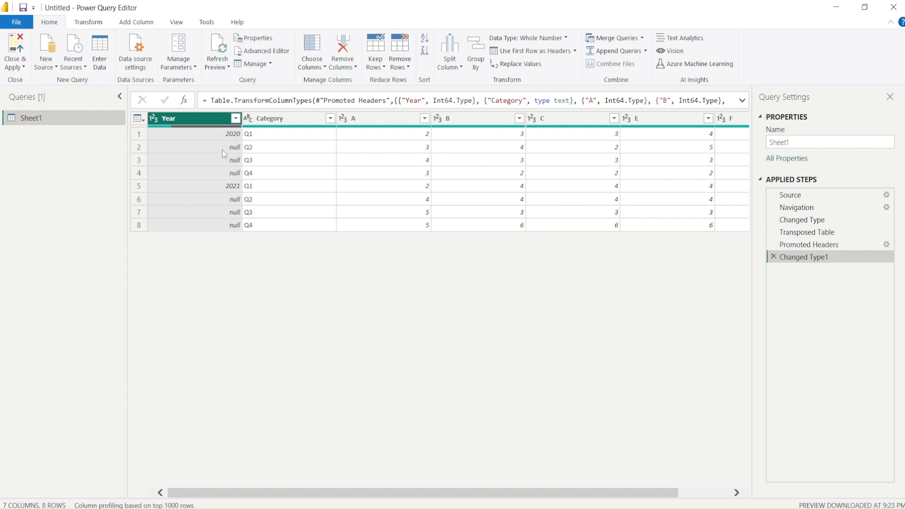
Step: Fill the Year column down so 2020 covers rows 1–4 and 2021 rows 5–8
left_click(87, 21)
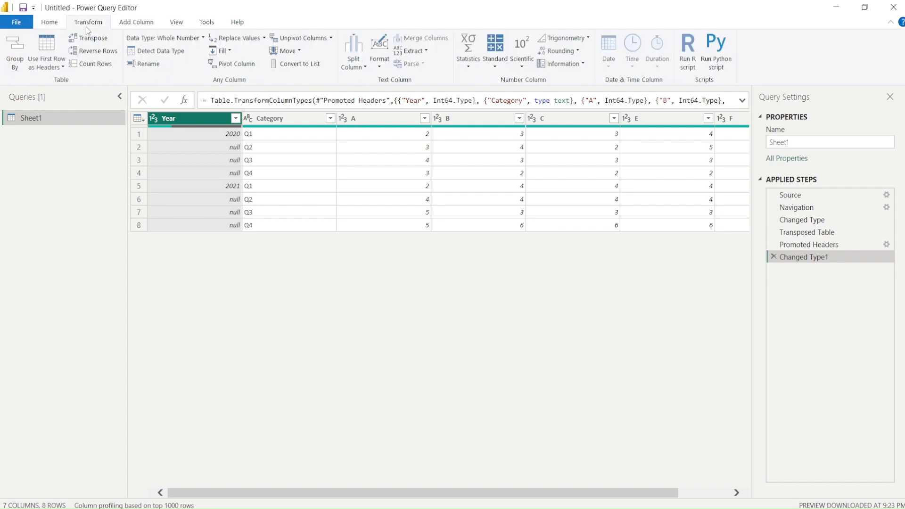
left_click(223, 51)
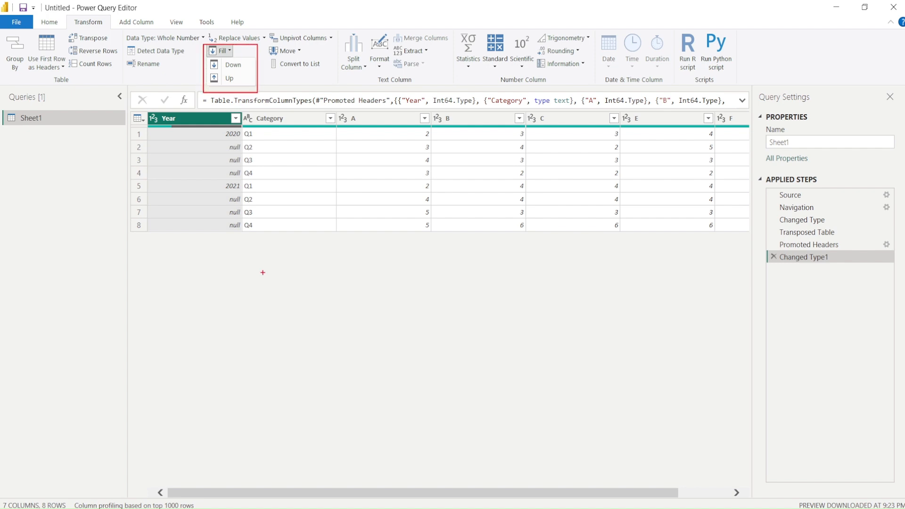
left_click(220, 167)
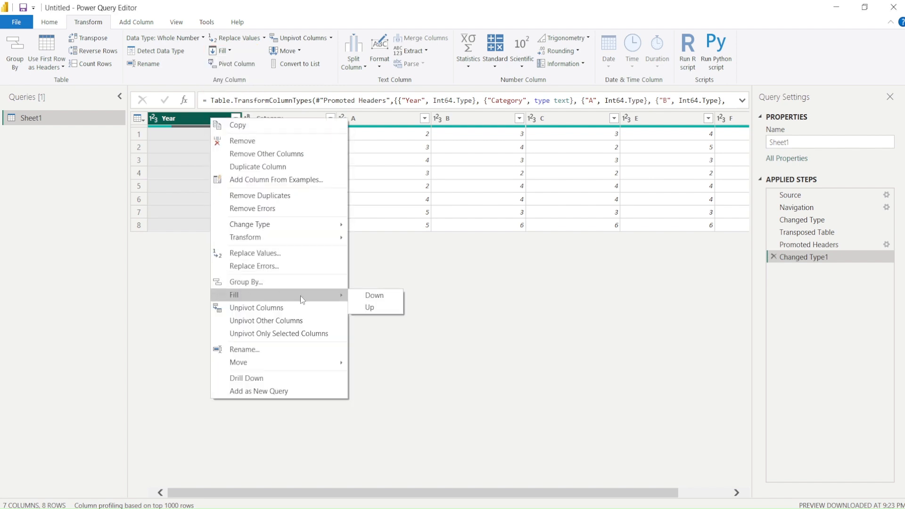
left_click(374, 295)
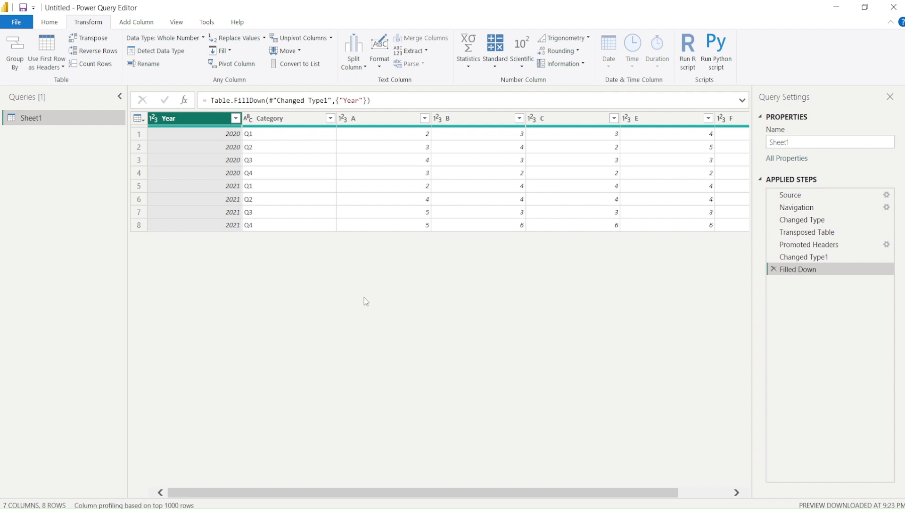
mouse_move(243, 155)
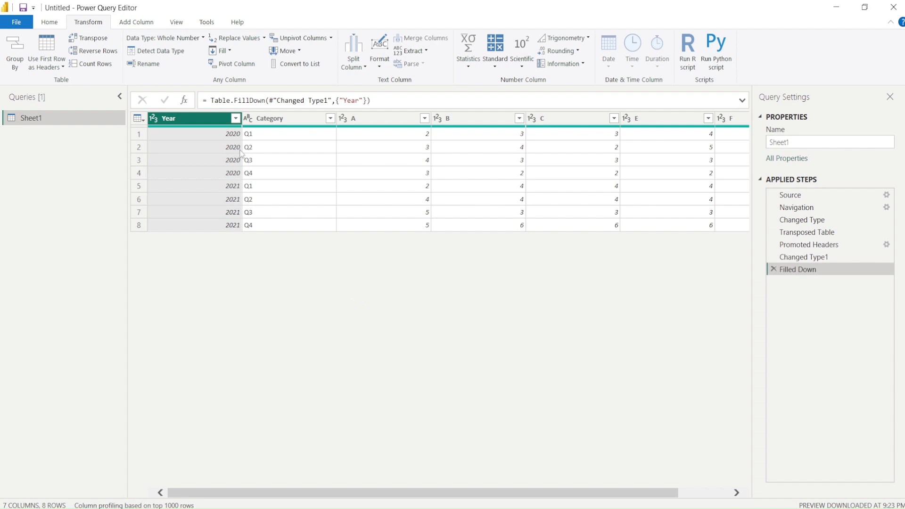
left_click(269, 119)
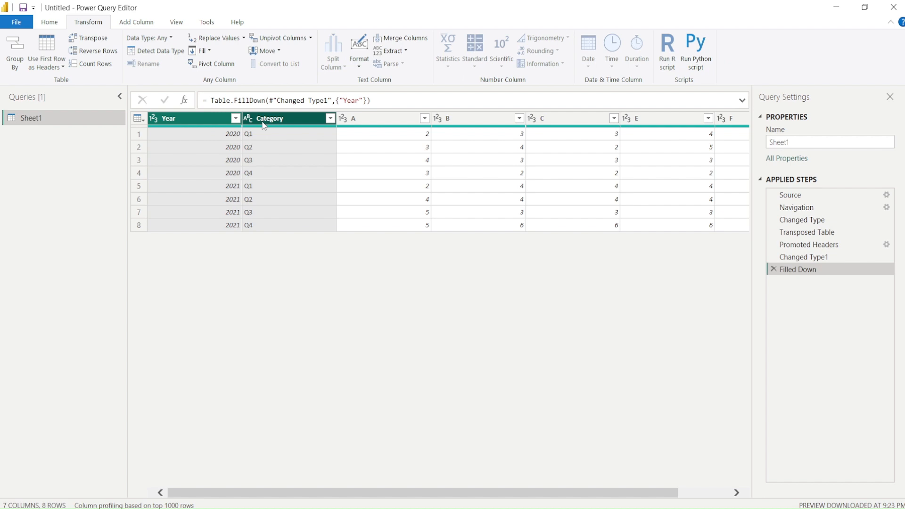
mouse_move(421, 168)
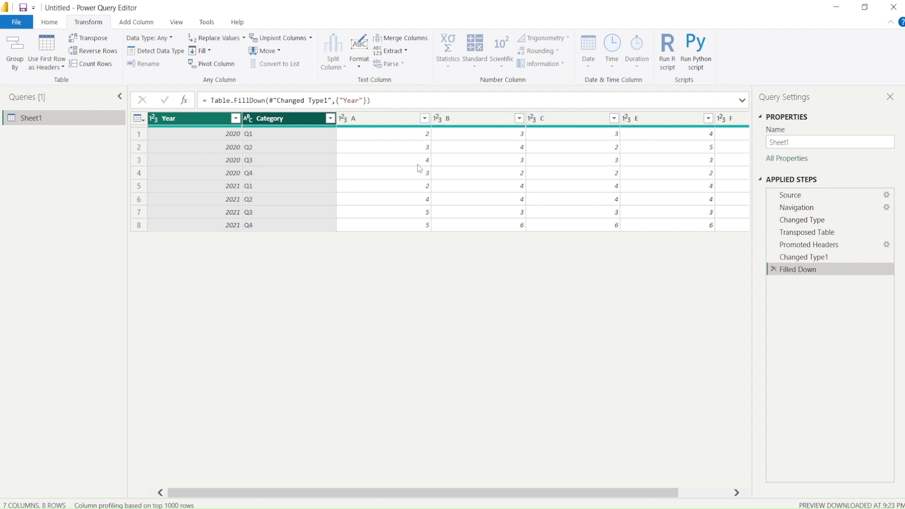
mouse_move(243, 136)
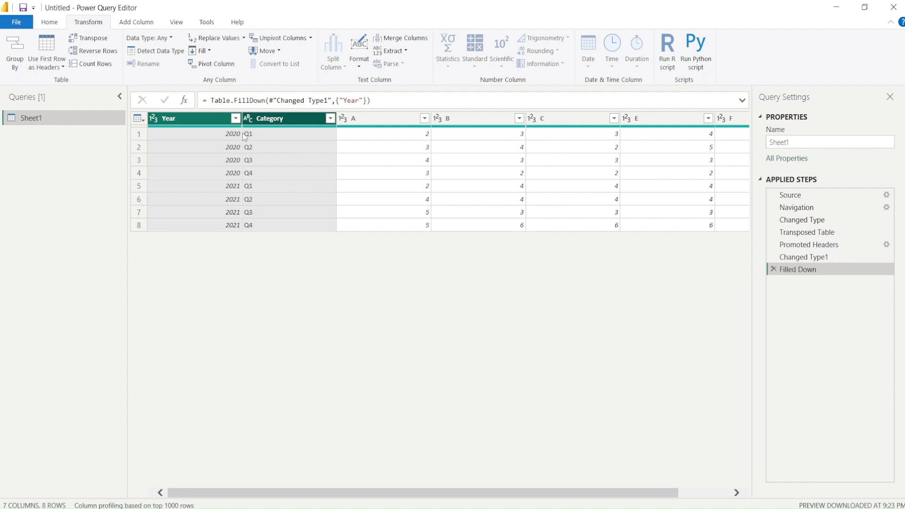
mouse_move(629, 138)
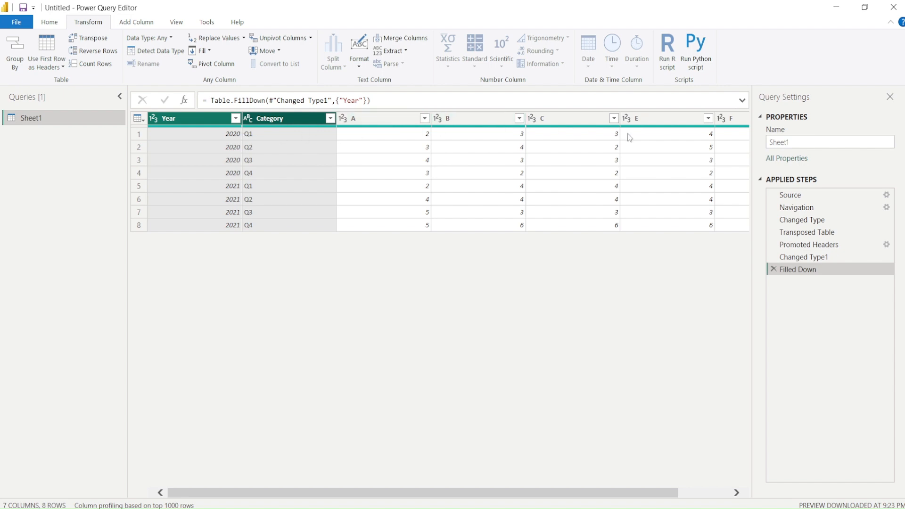
mouse_move(556, 147)
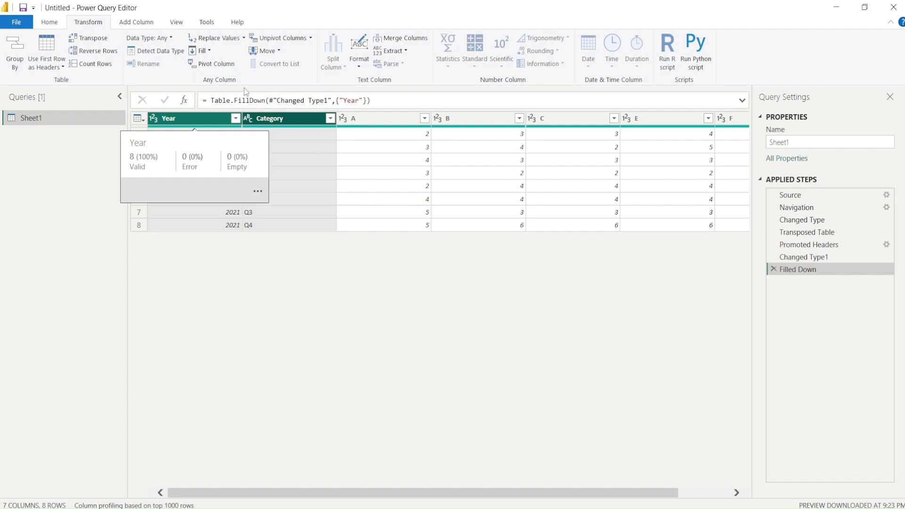
Step: Unpivot columns A–F into Attribute and Value beside Year and Category, giving 40 rows
left_click(311, 38)
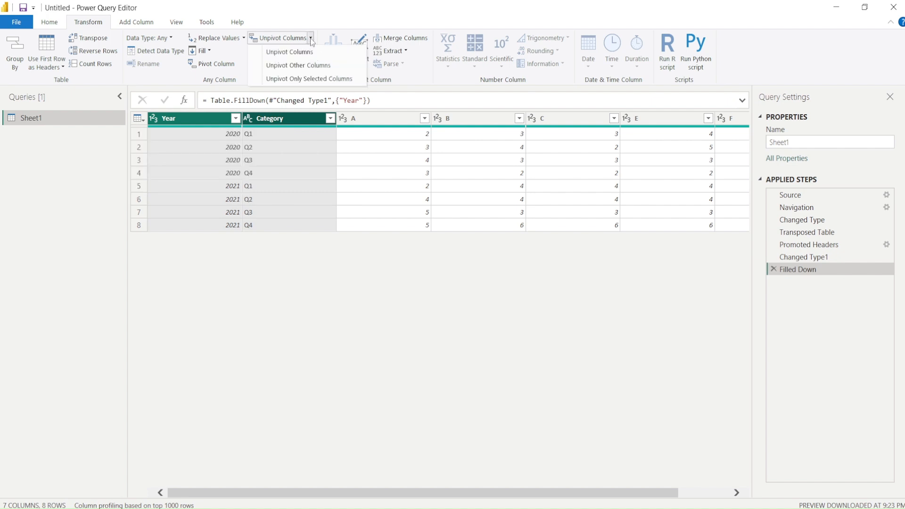
mouse_move(307, 65)
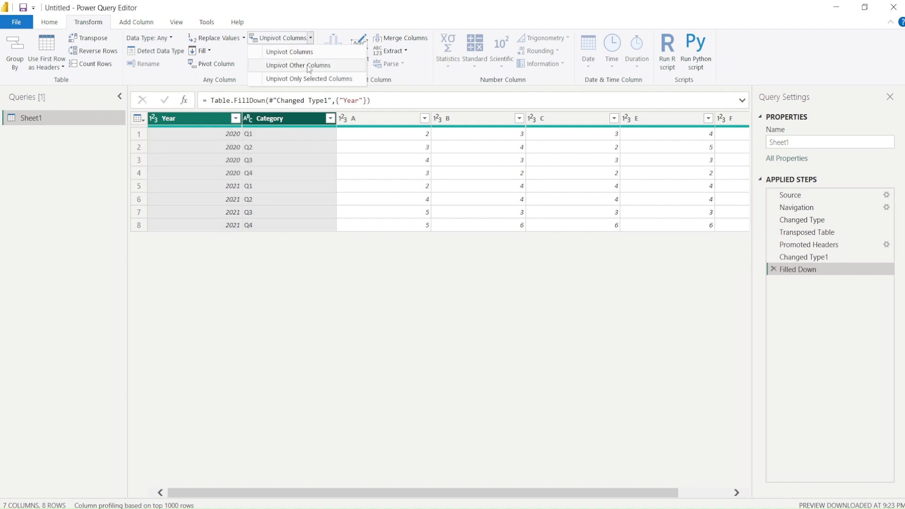
left_click(303, 65)
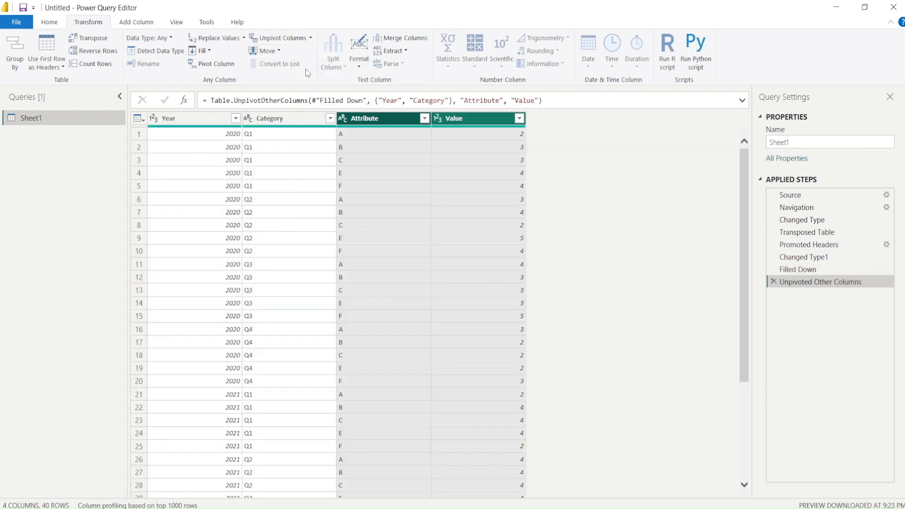
mouse_move(231, 264)
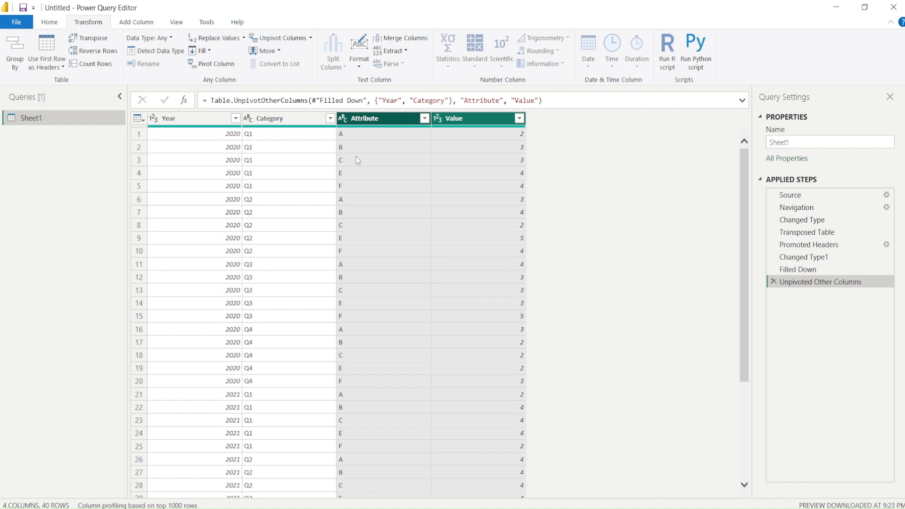
mouse_move(472, 166)
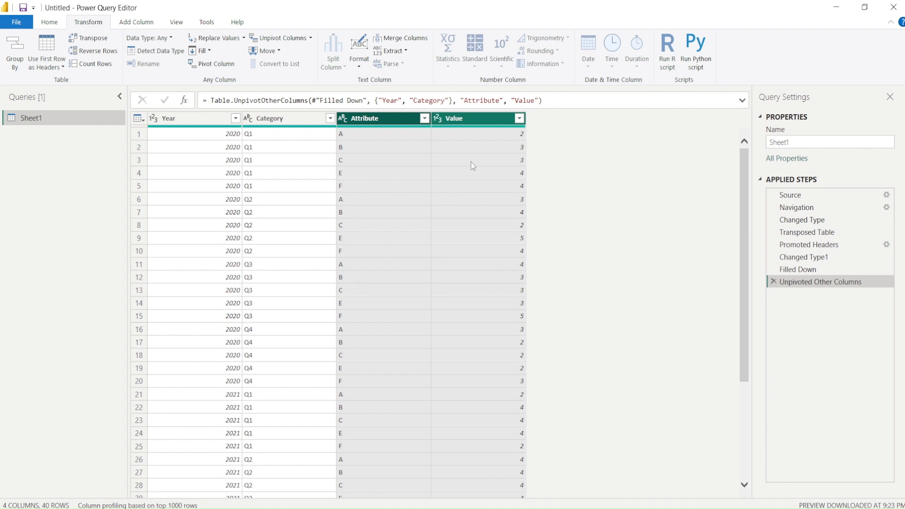
mouse_move(472, 115)
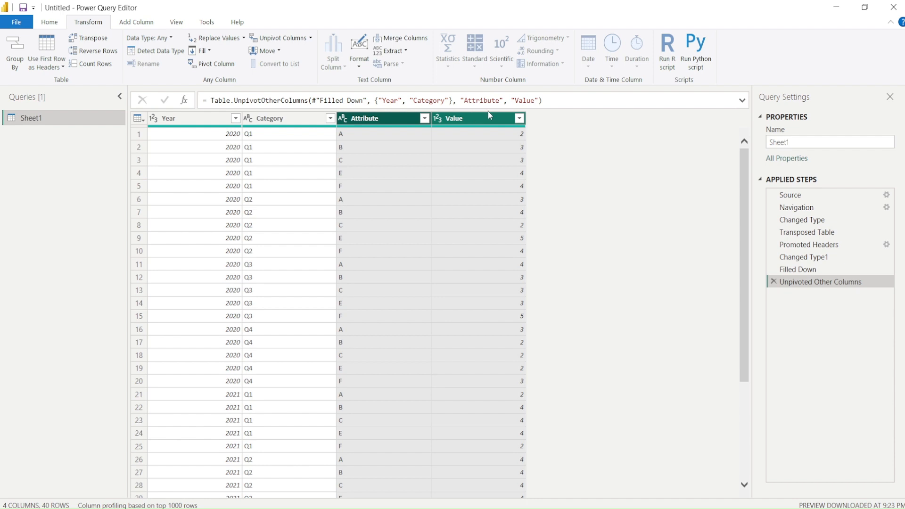
mouse_move(541, 96)
type(",")
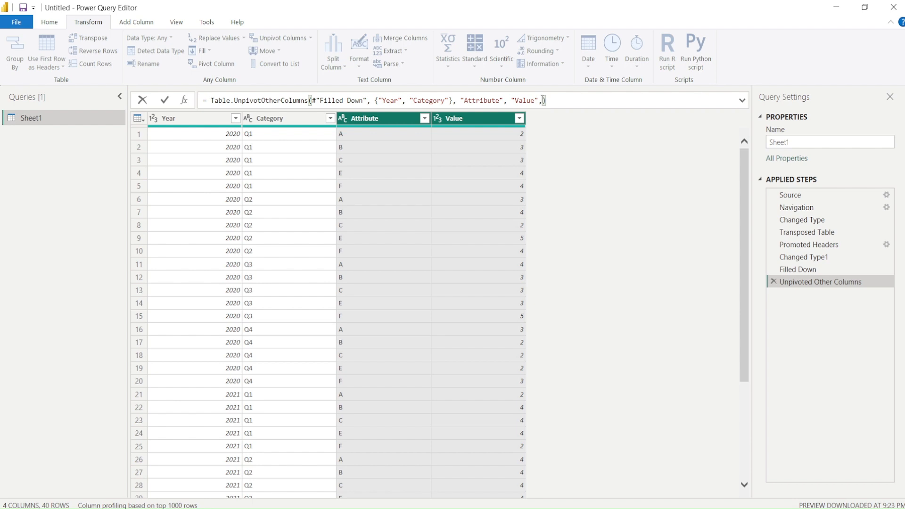
Step: Edit the unpivot formula so Attribute becomes Sub Category and Value becomes Sales
double_click(481, 101)
type("Ca")
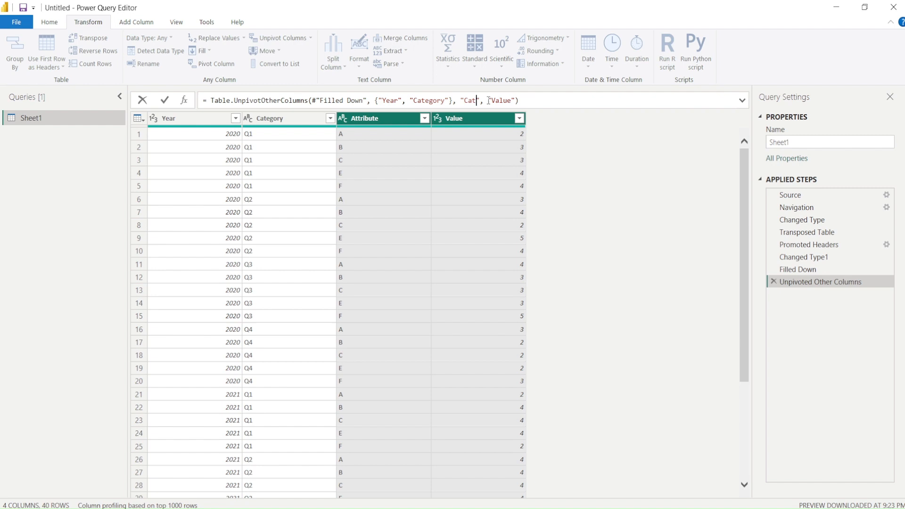
type("egory")
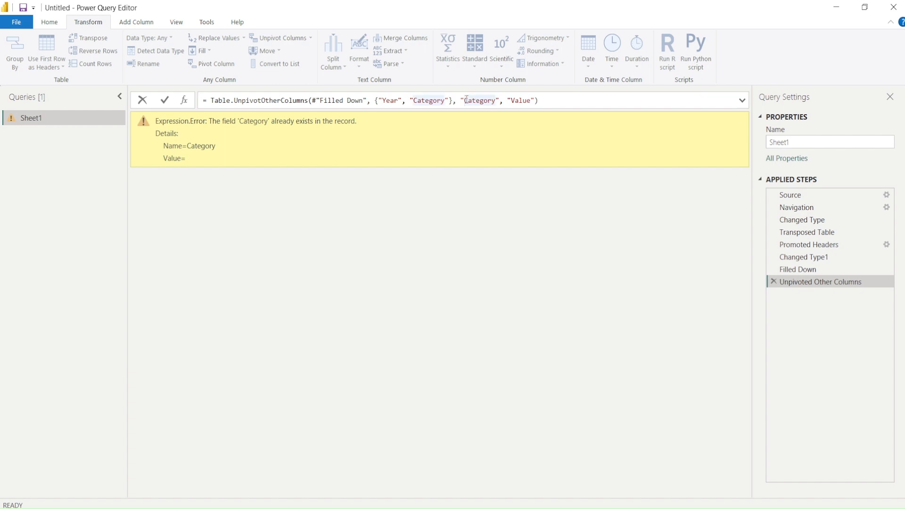
type("Sub Category")
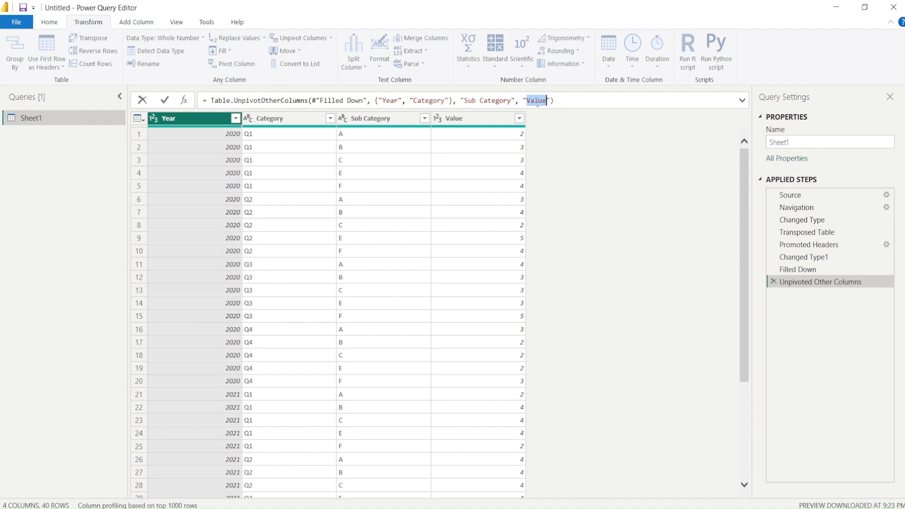
type("Sale")
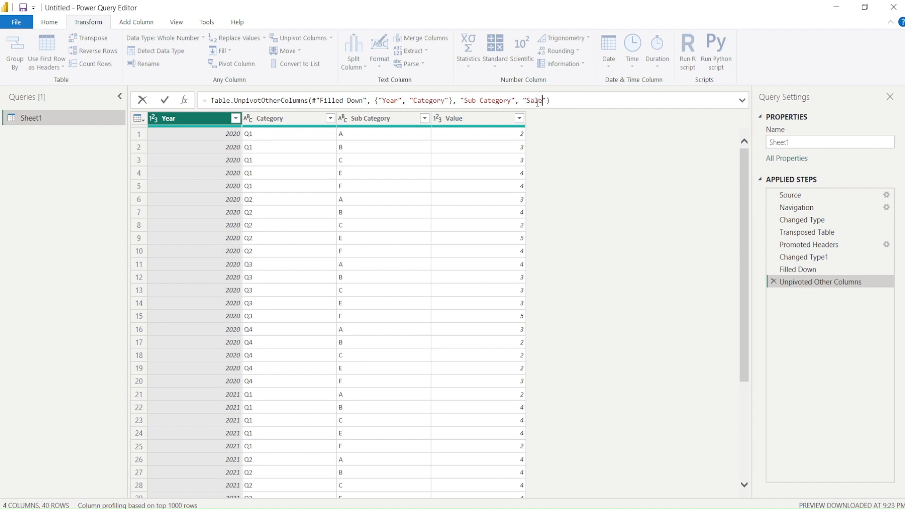
type("s")
key("Return")
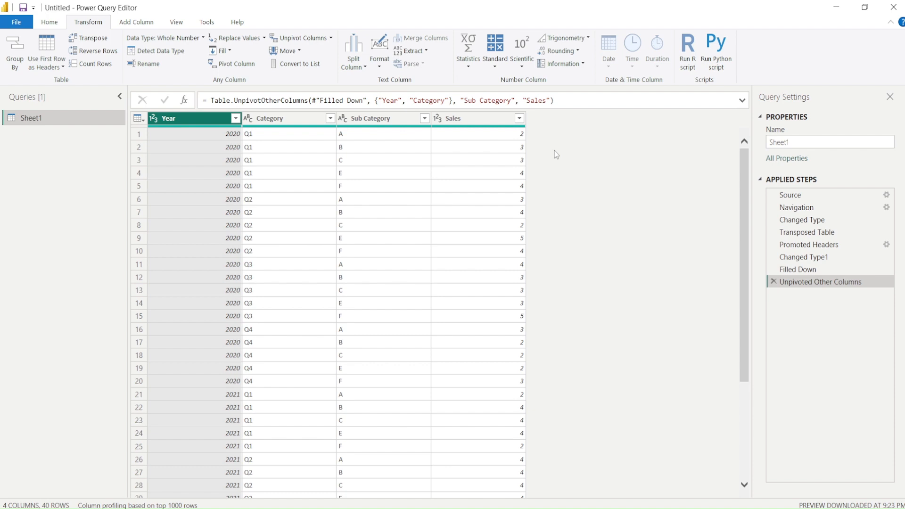
mouse_move(472, 202)
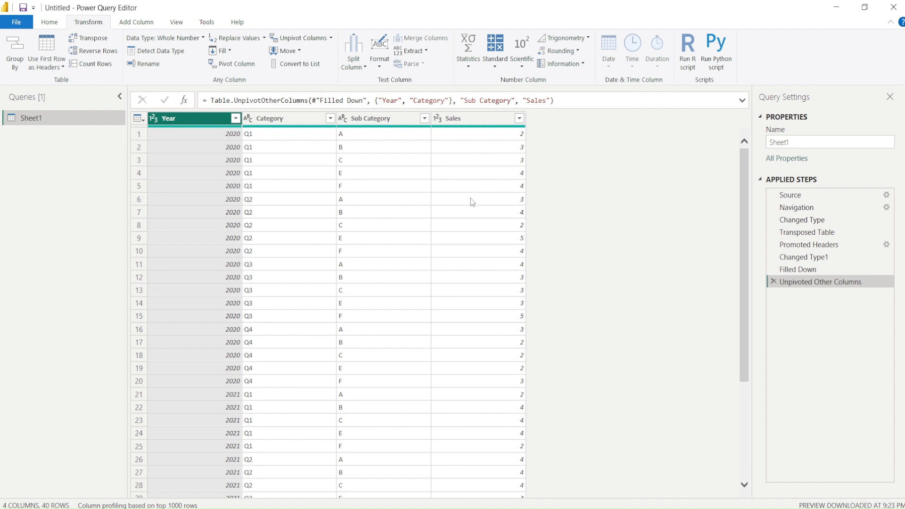
mouse_move(450, 217)
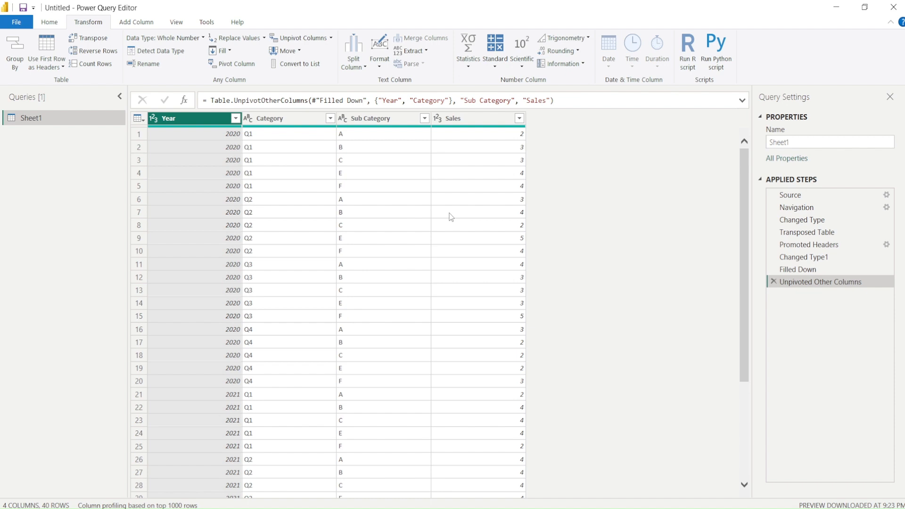
left_click(16, 21)
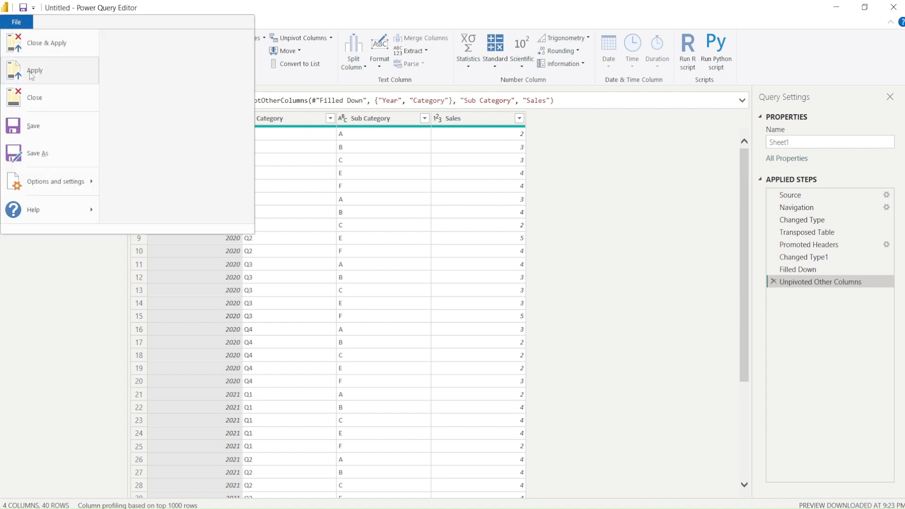
Step: Apply the query edits and load the reshaped Sheet1 into the report
left_click(35, 97)
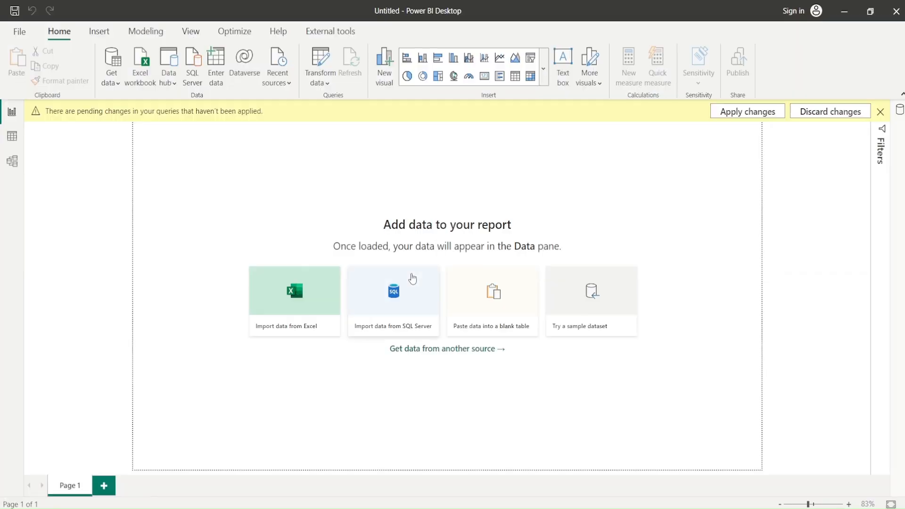
left_click(294, 299)
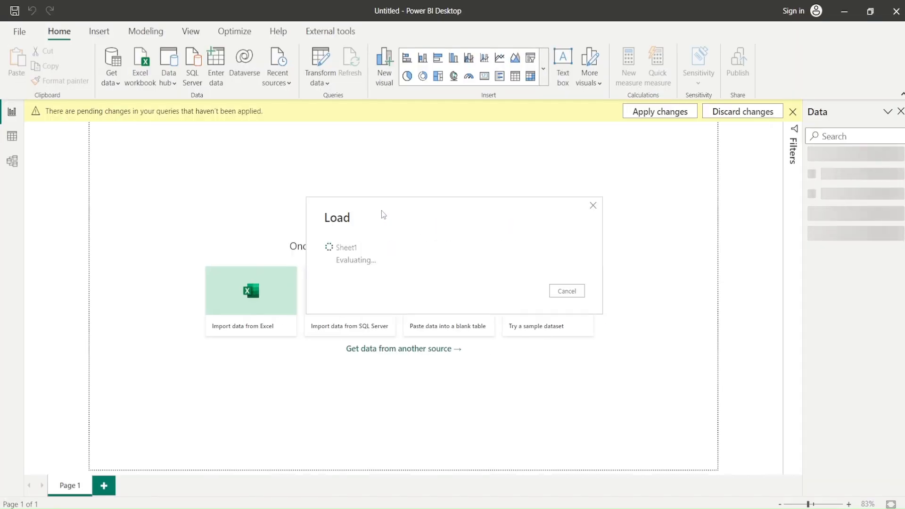